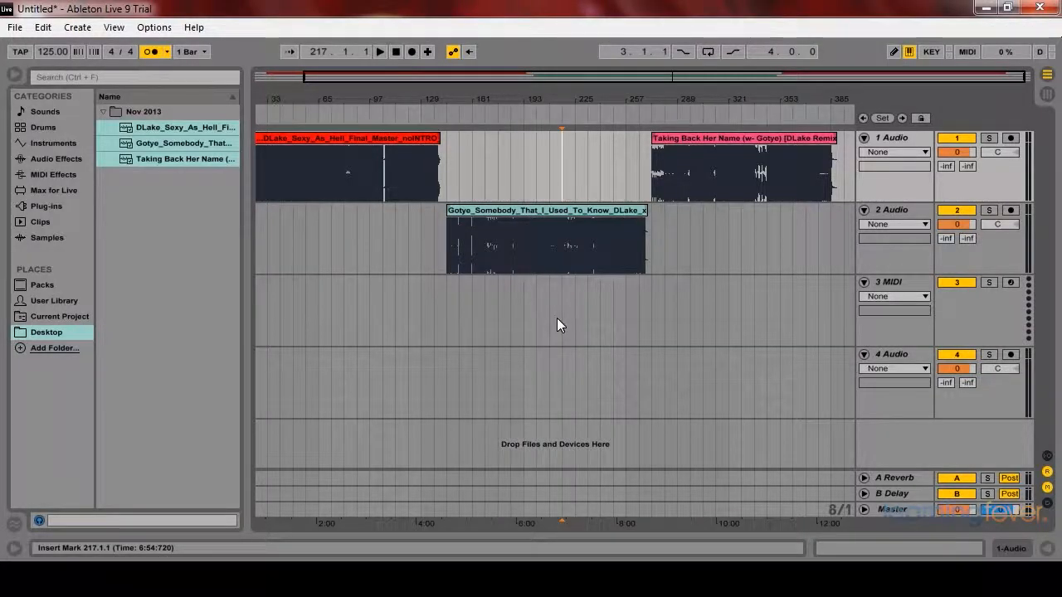
Reorder the clips so Taking Back Her Name leads, the Gotye remix follows and Sexy As Hell plays last
click(328, 146)
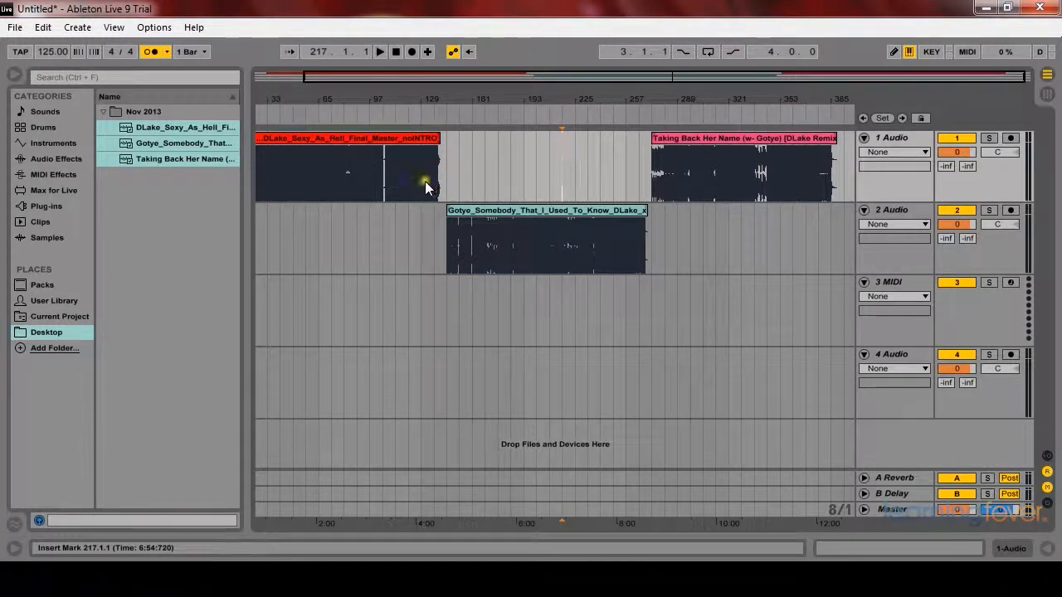
click(329, 150)
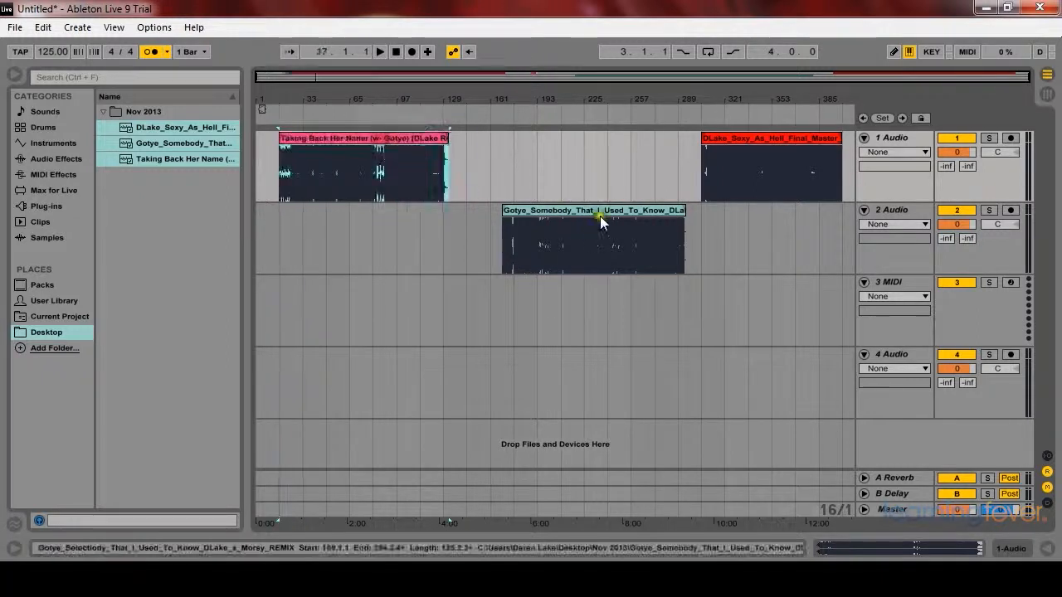
drag(594, 241, 523, 241)
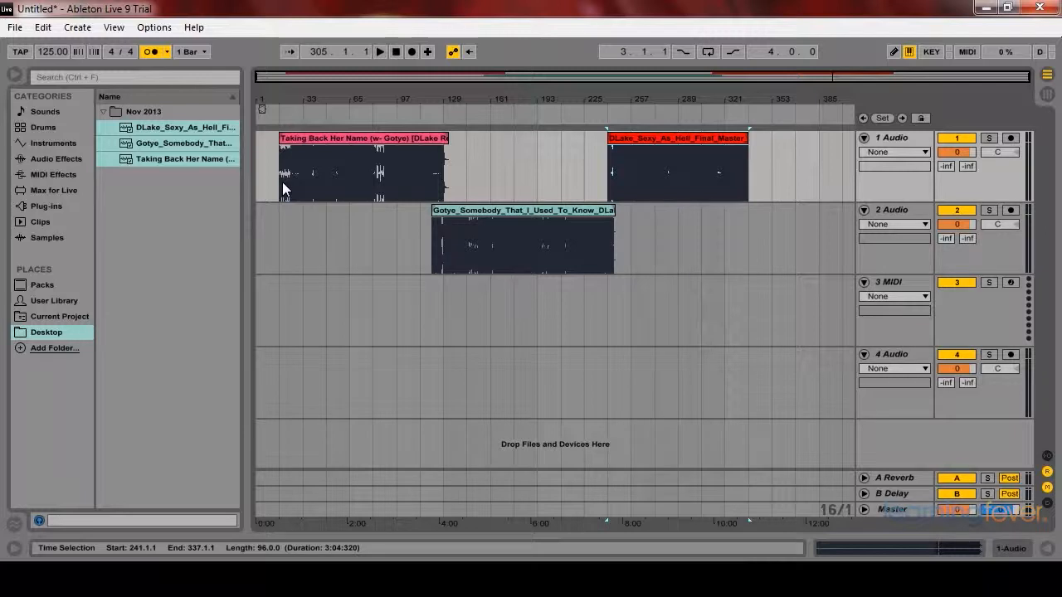
click(348, 170)
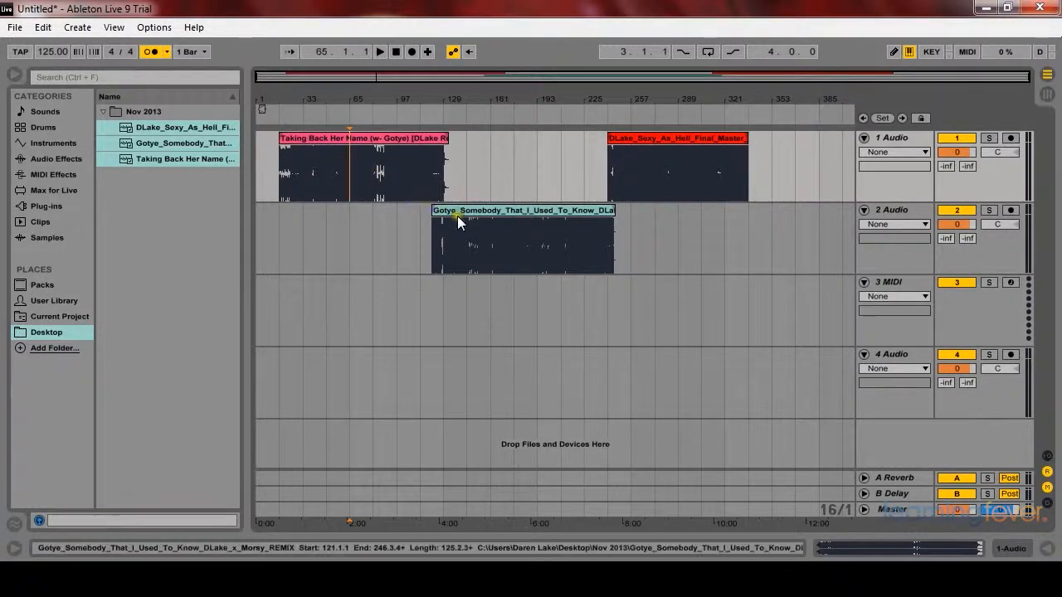
click(409, 174)
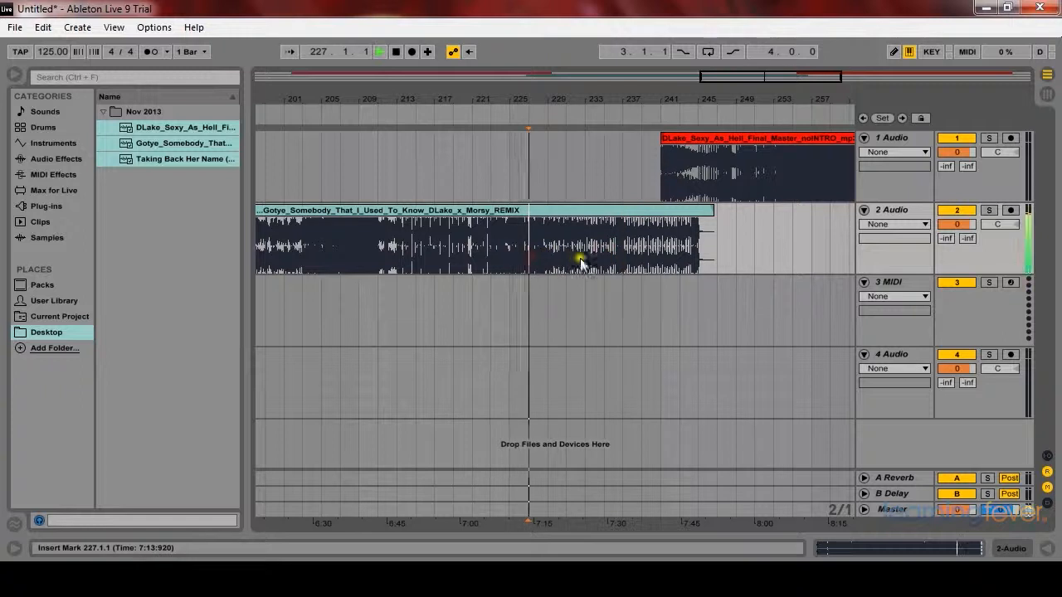
Move the Sexy As Hell clip to bar 237 so it overlaps the Gotye remix's ending
click(377, 51)
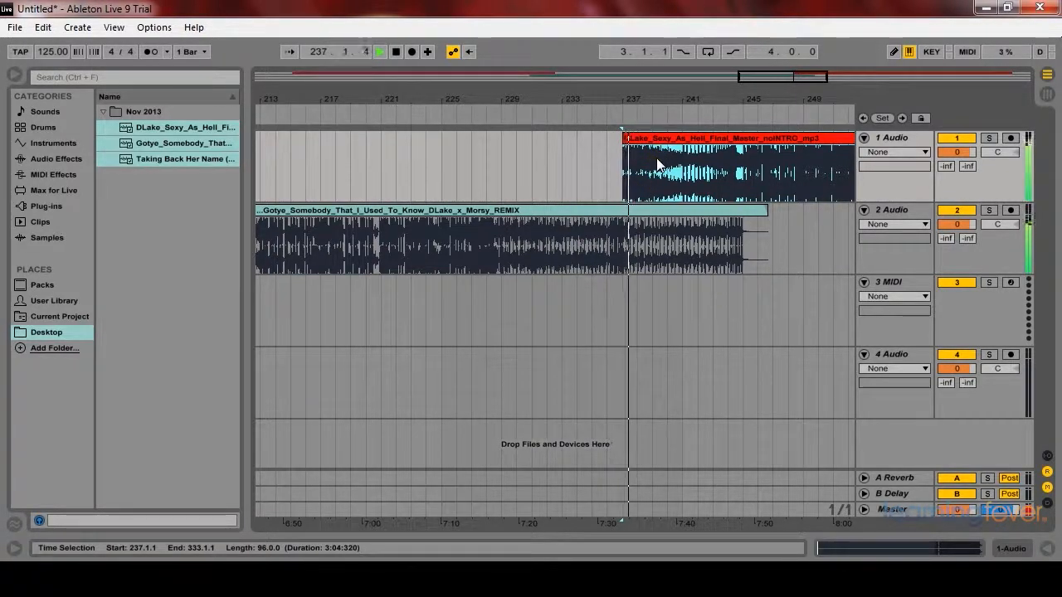
click(623, 195)
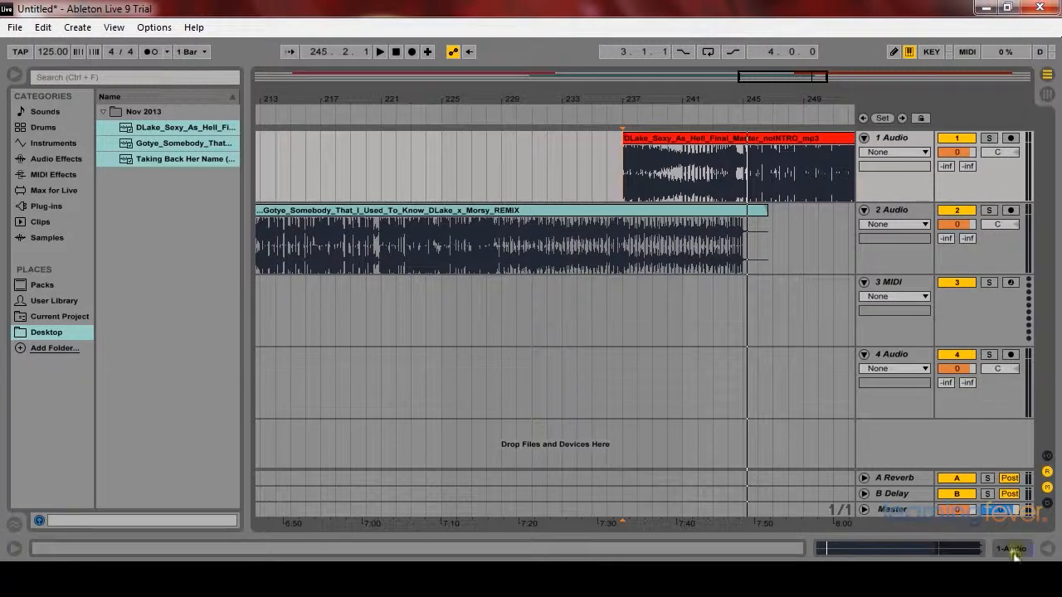
mouse_move(866, 511)
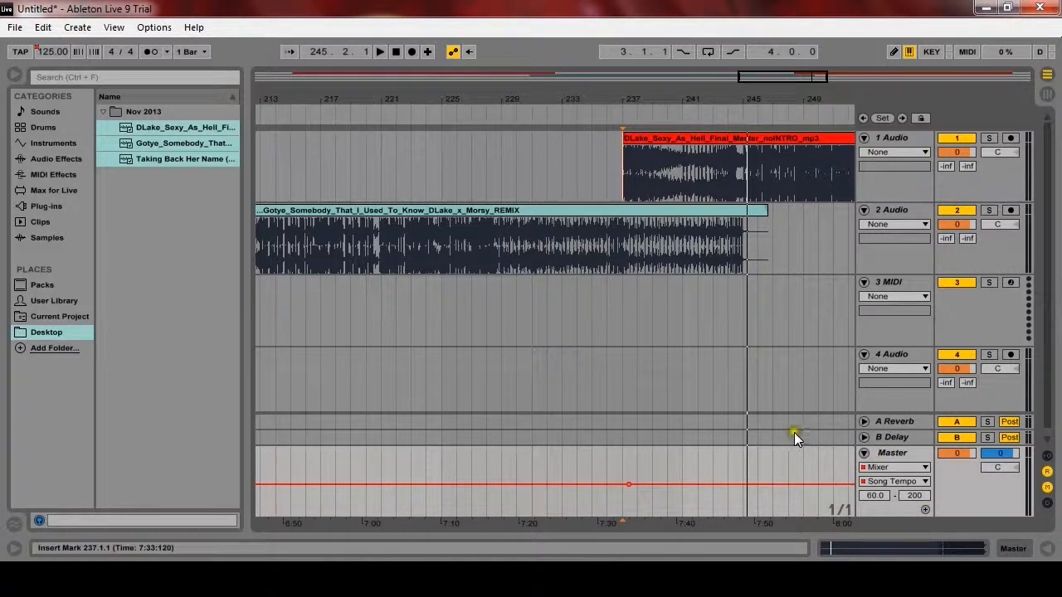
mouse_move(793, 411)
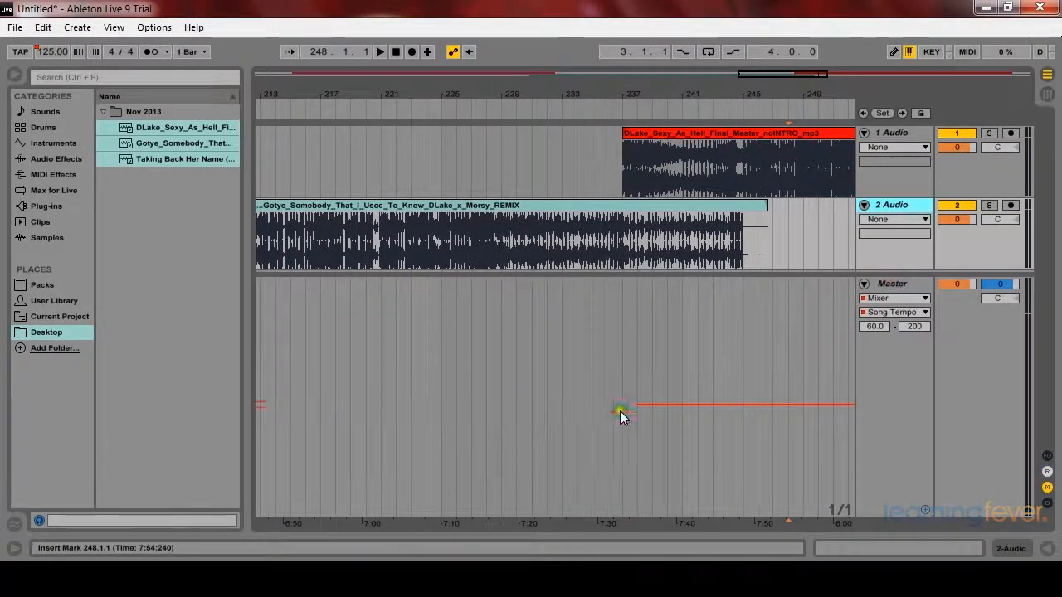
Place a breakpoint on the Master Song Tempo line near the mix point
drag(621, 411, 627, 405)
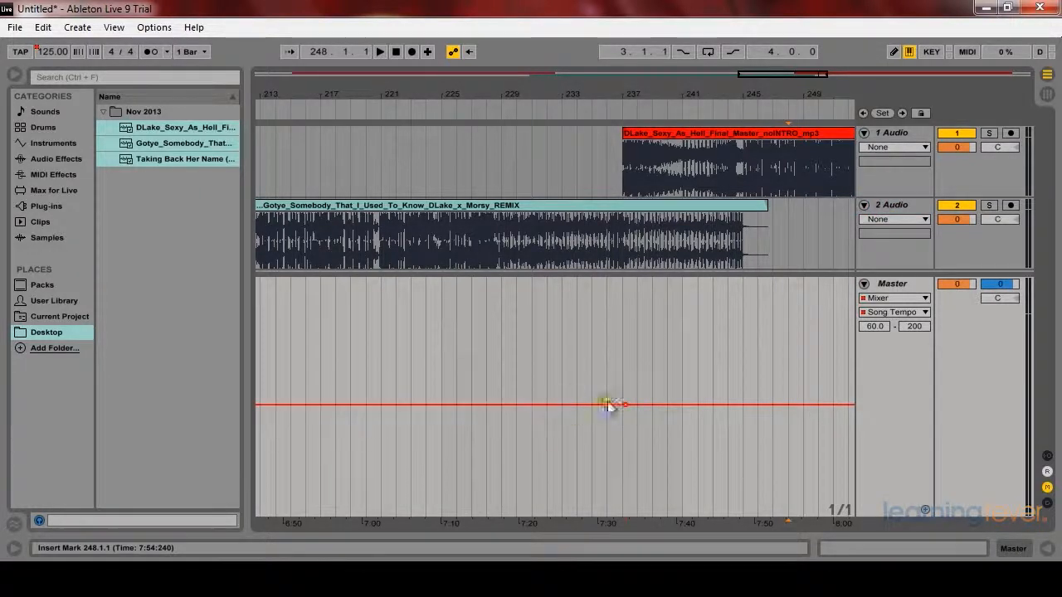
Shape the Song Tempo envelope to dip at the mix point then climb to 200 BPM
drag(627, 405, 671, 513)
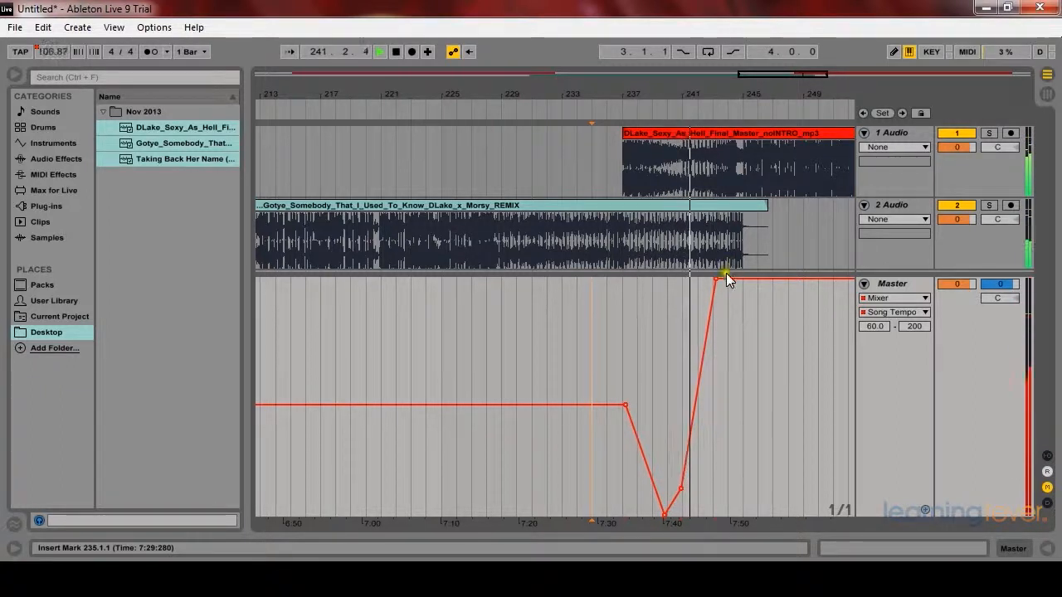
drag(727, 279, 710, 283)
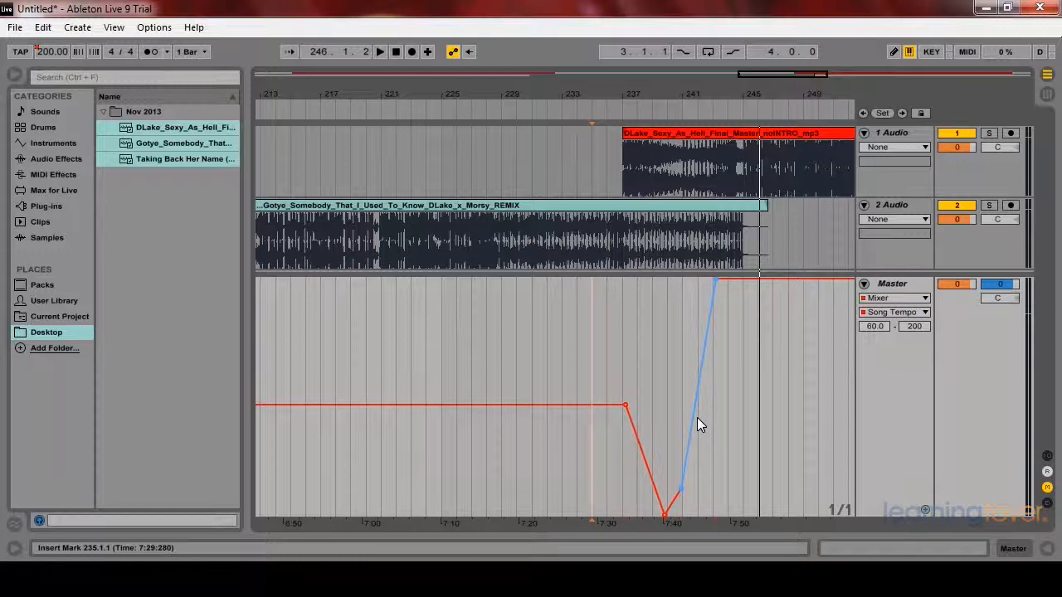
drag(679, 485, 682, 488)
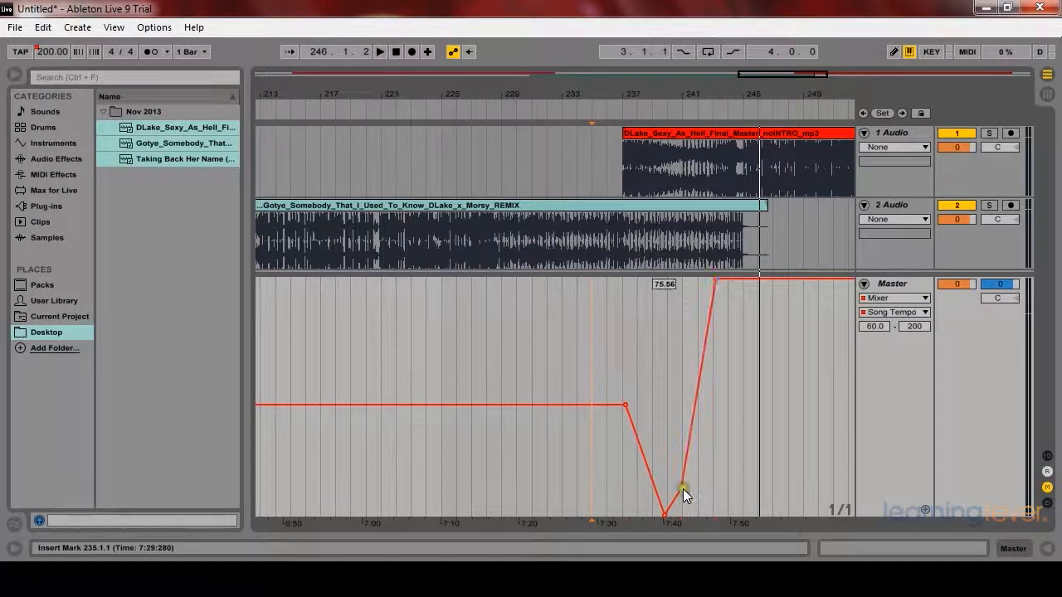